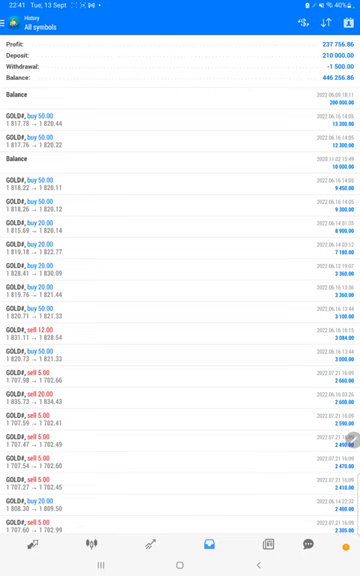
# Handwrite 'BE :- 62%', 'Acc :- 68%' and '6% ↑' beneath the R:R annotation.
pyautogui.scroll(-3)
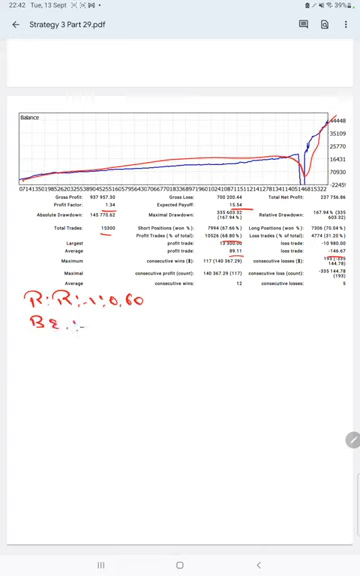
pyautogui.write('62-1.')
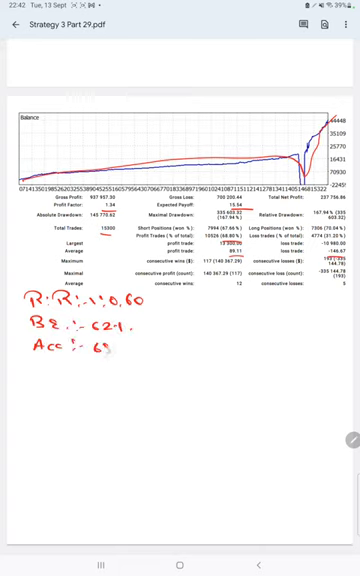
pyautogui.write('61.')
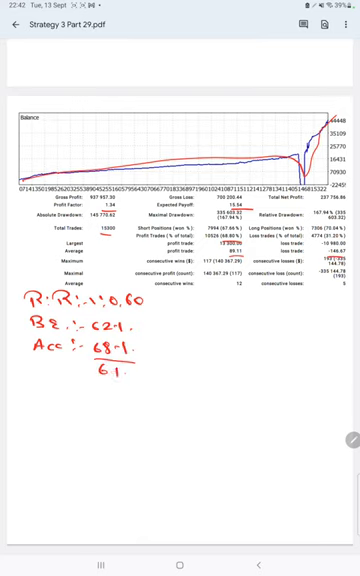
pyautogui.click(153, 366)
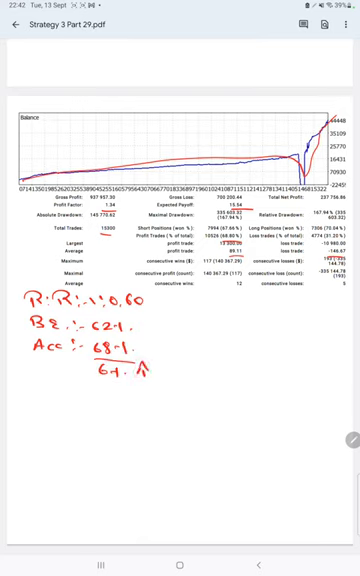